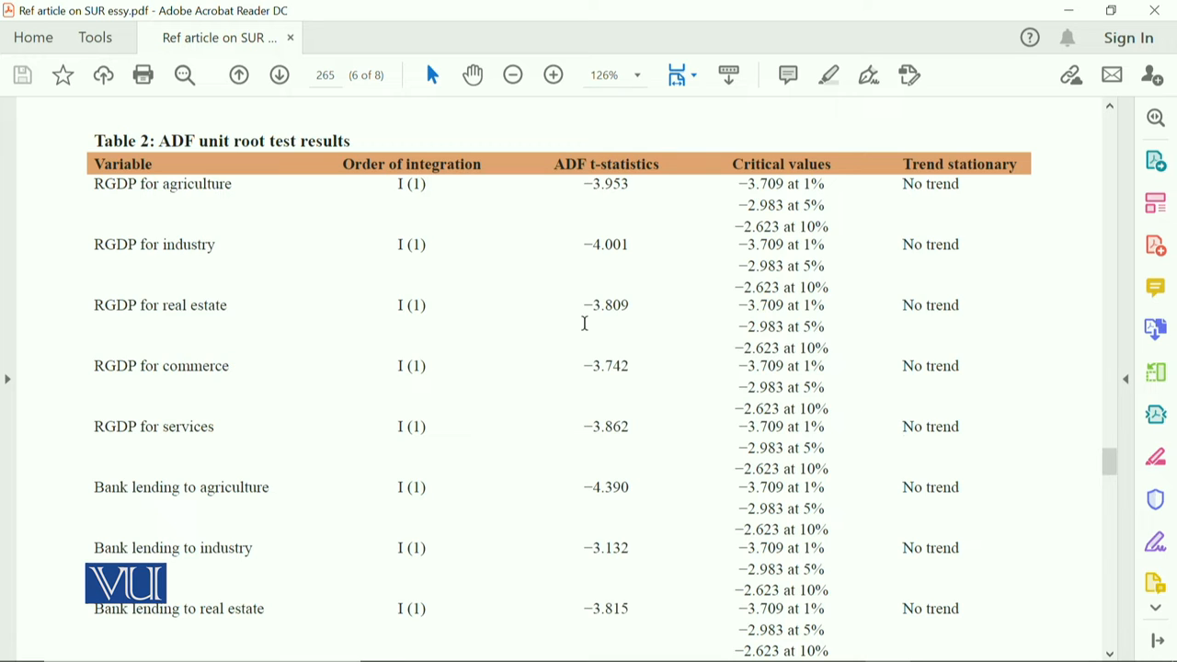
mouse_move(362, 209)
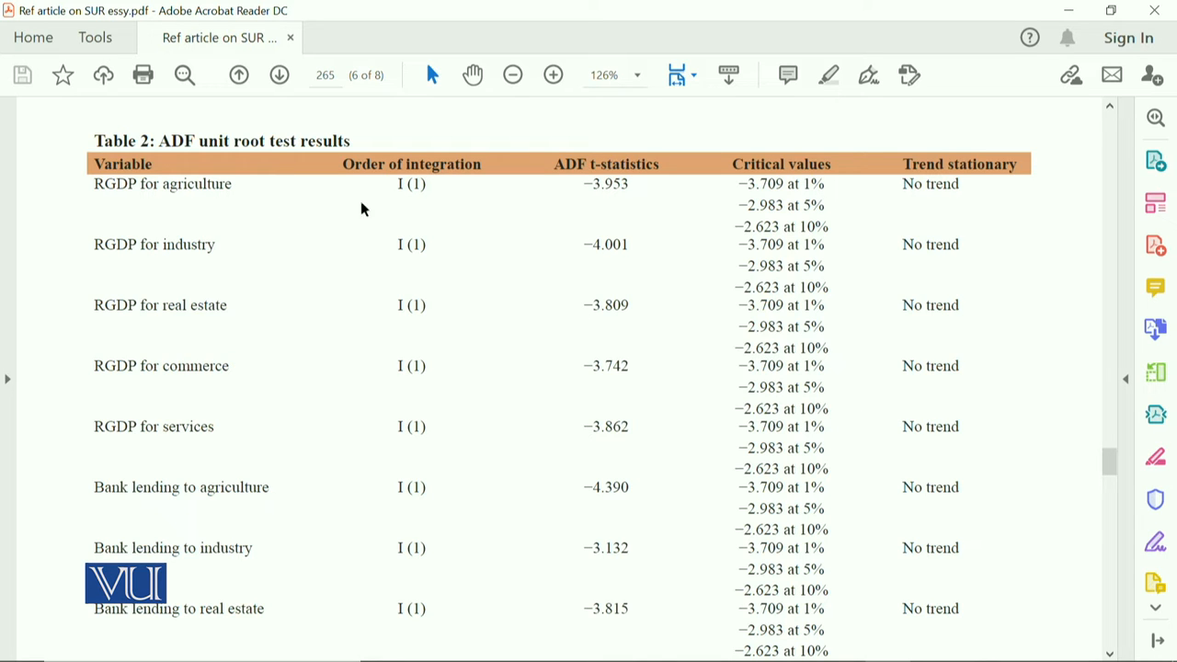
Select the real estate statistic −3.809 and the industry row's I (1), then scroll to the bank lending rows
double_click(411, 184)
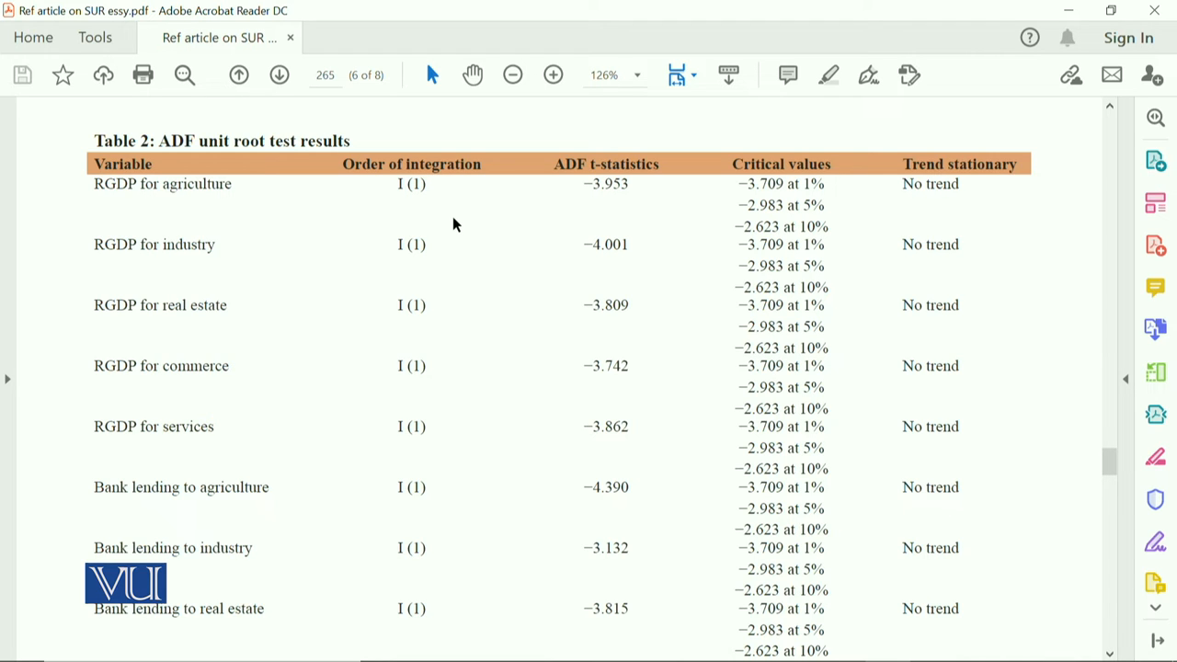
mouse_move(518, 228)
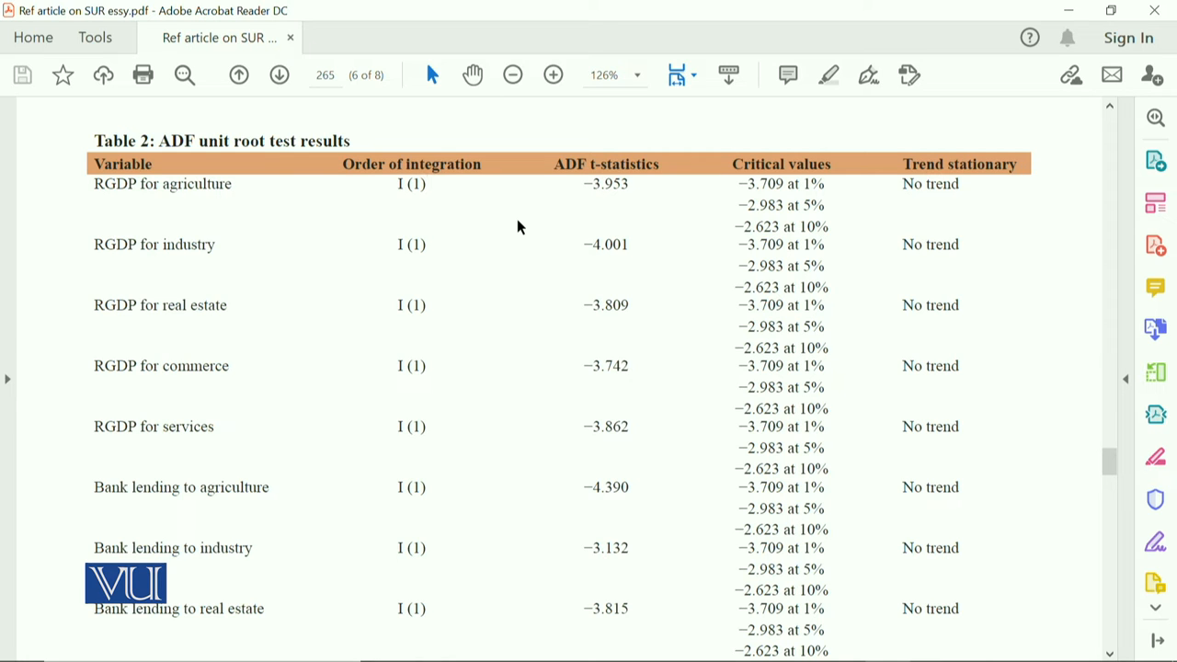
click(424, 184)
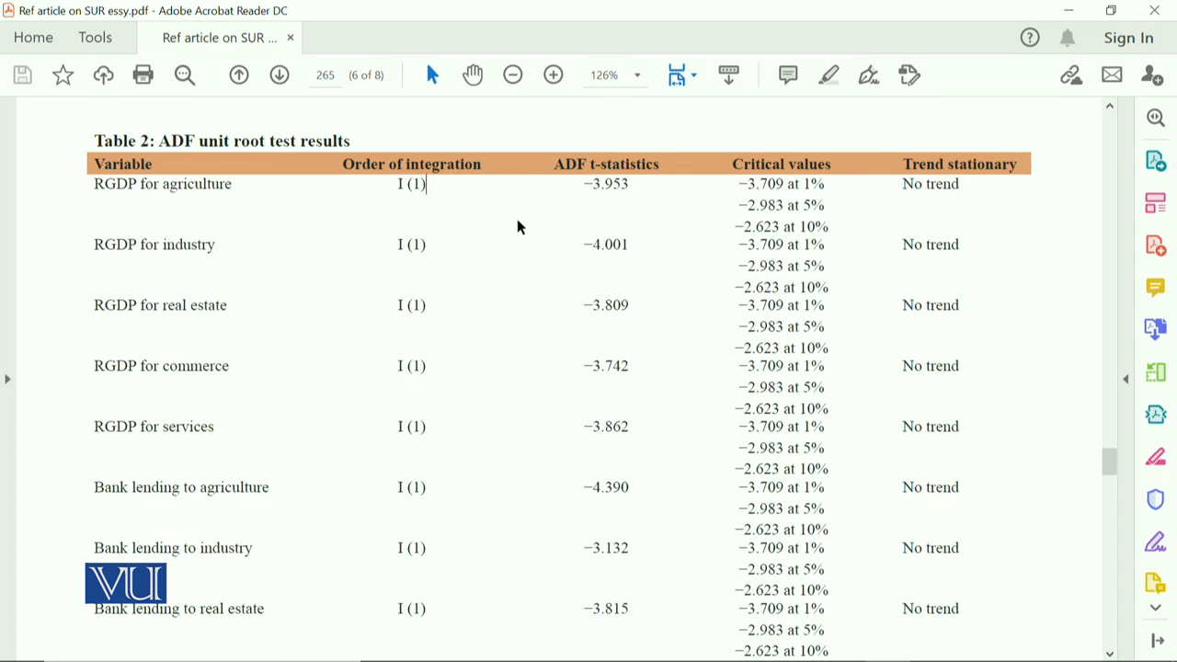
mouse_move(566, 255)
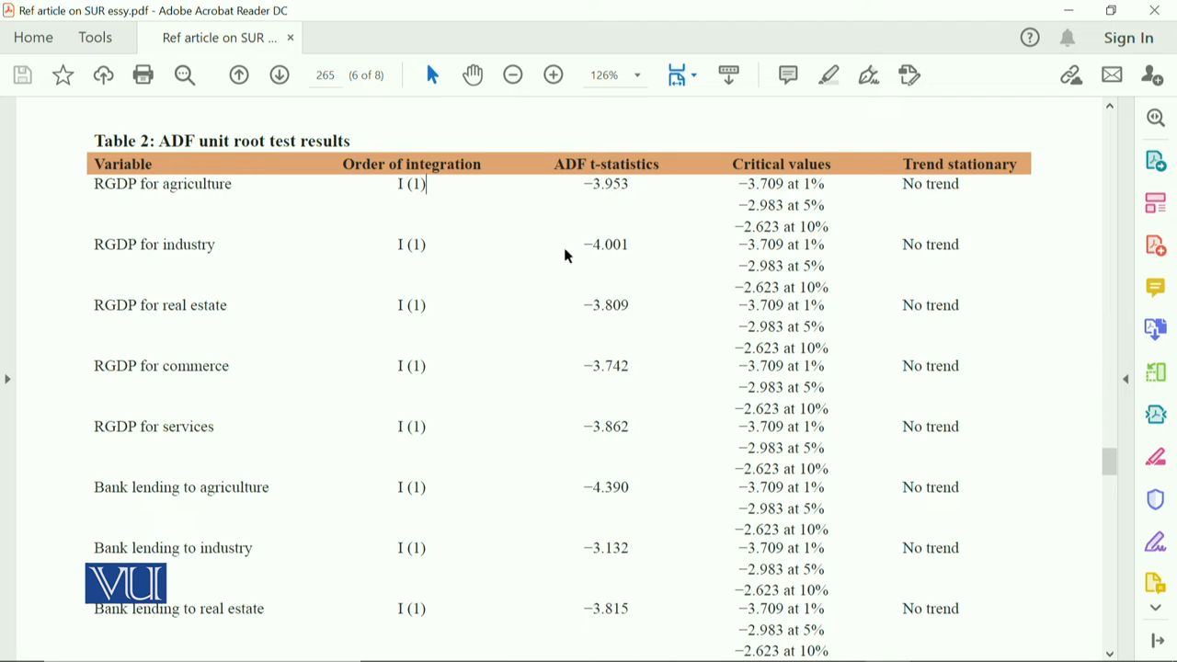
mouse_move(550, 287)
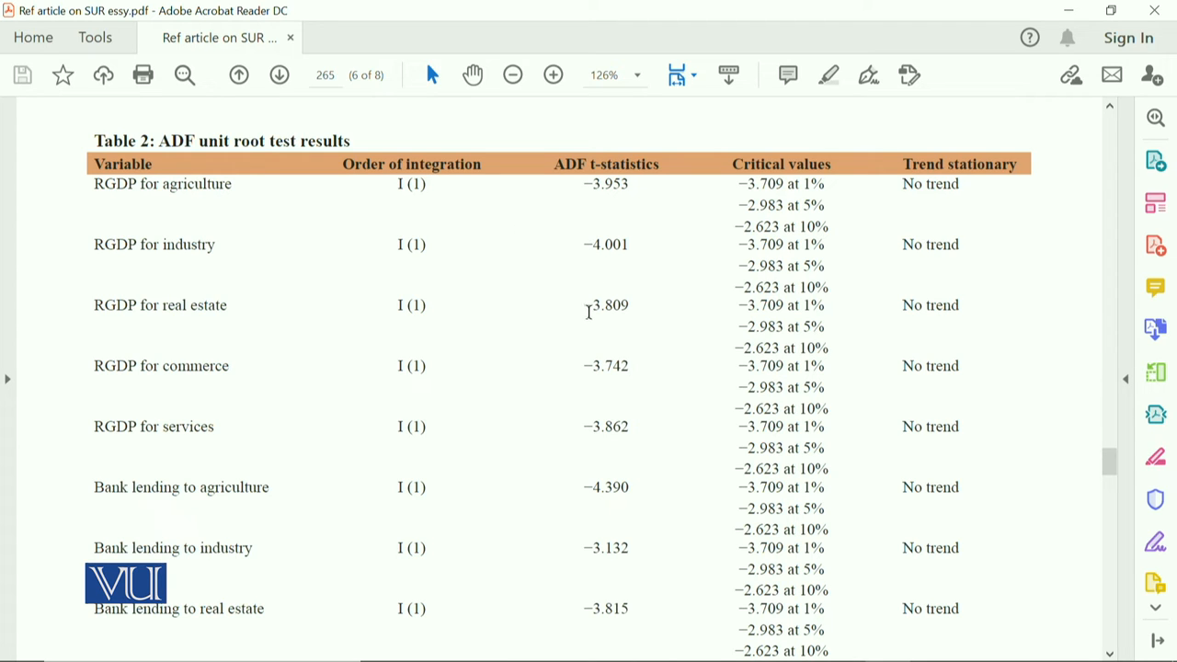
double_click(605, 305)
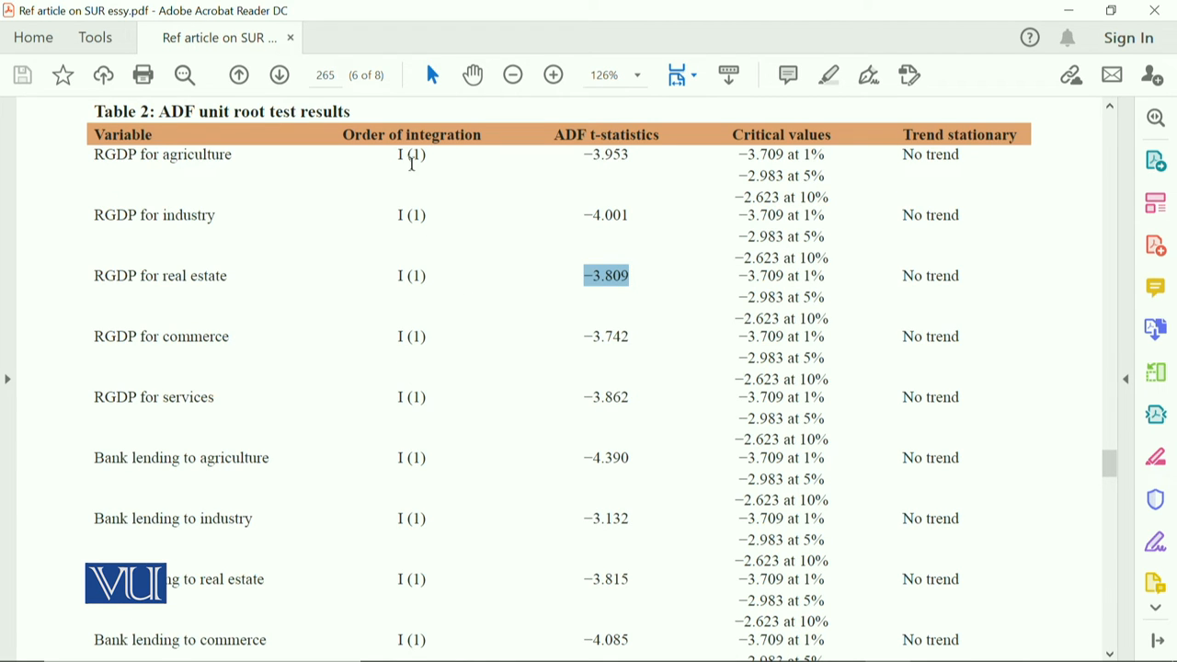
double_click(411, 155)
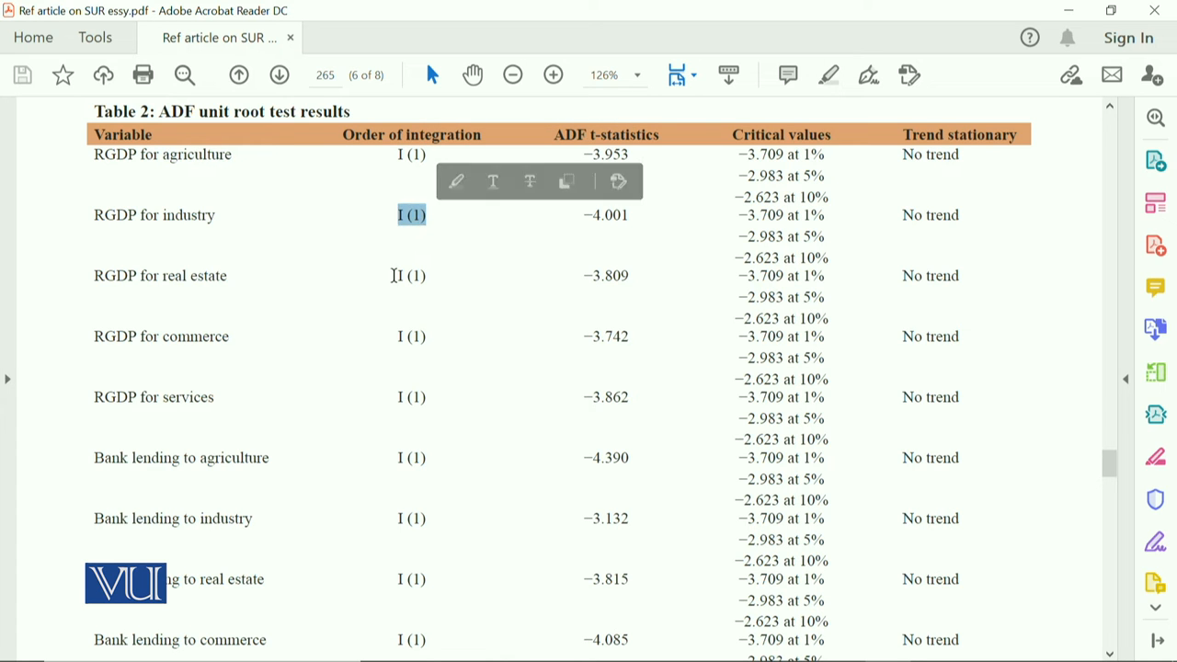
scroll(down, 3)
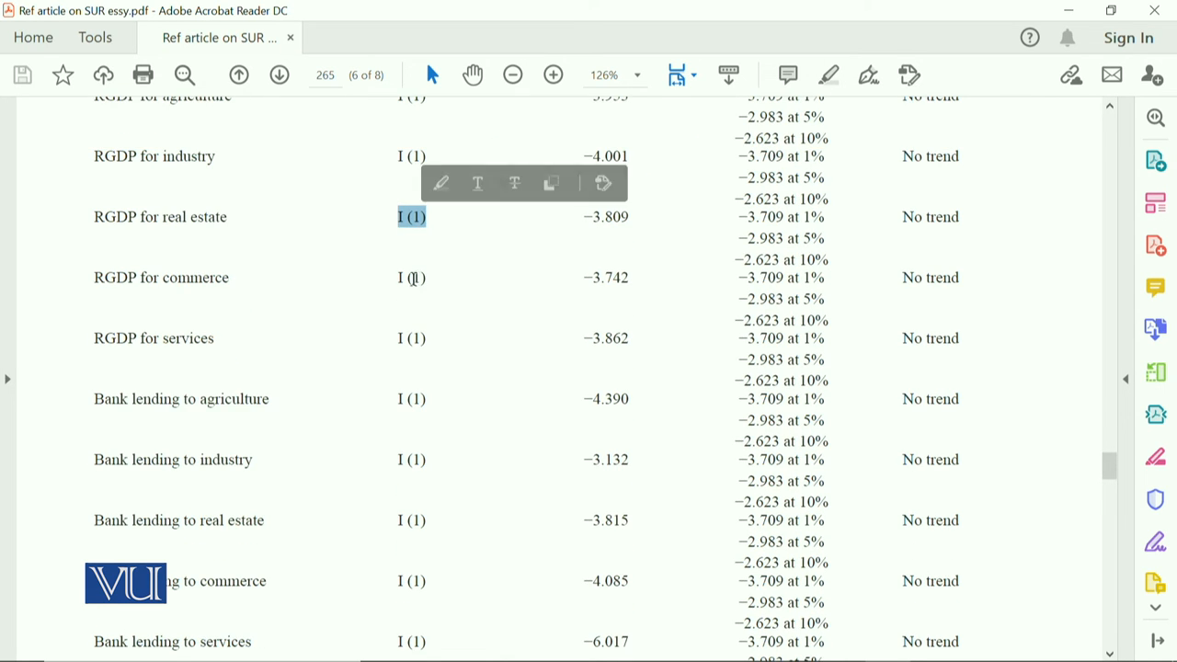
scroll(down, 3)
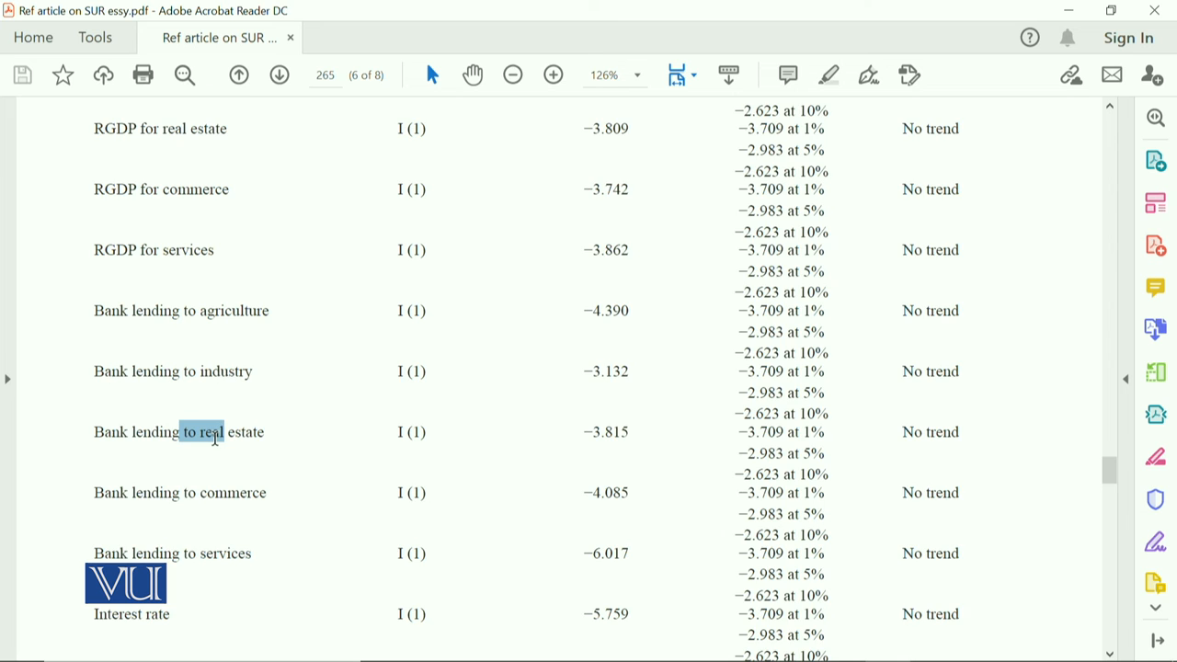
Scroll down past the bank lending and interest rate rows to Table 2's source note, then back to its title
scroll(down, 3)
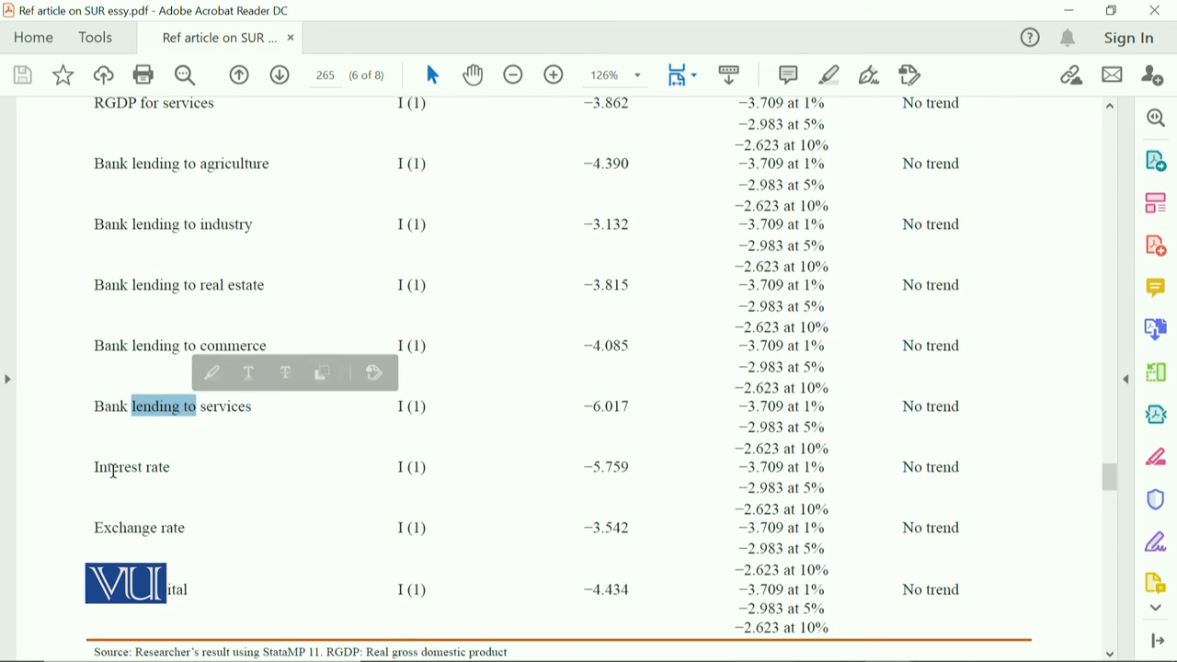
scroll(down, 3)
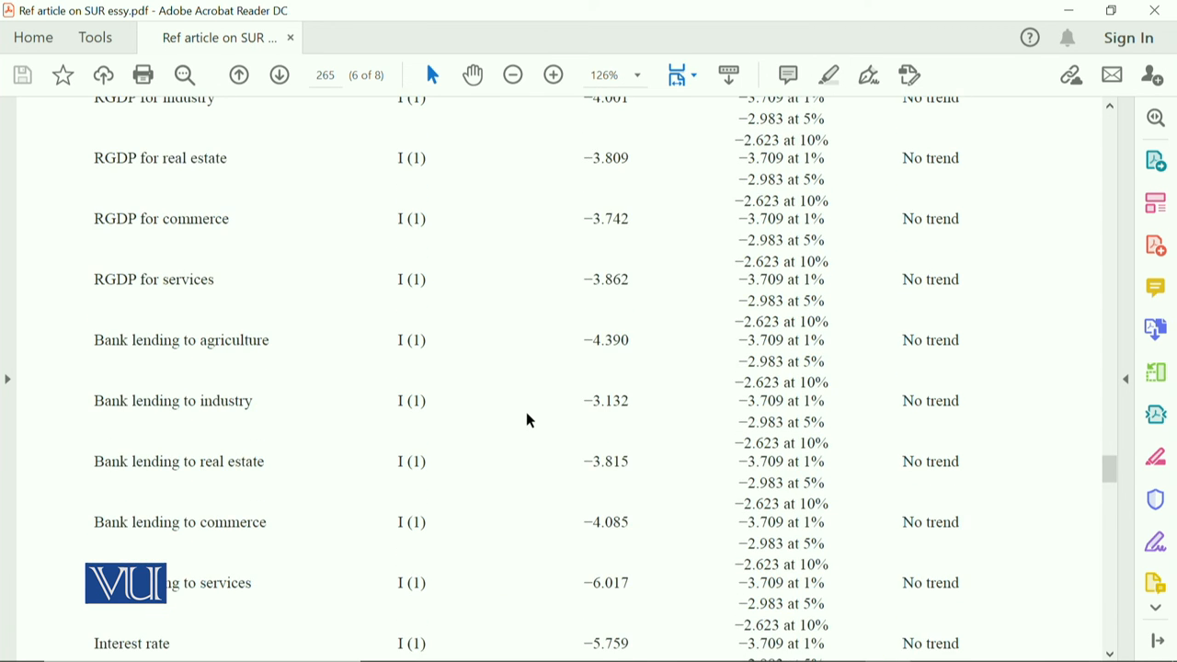
scroll(up, 3)
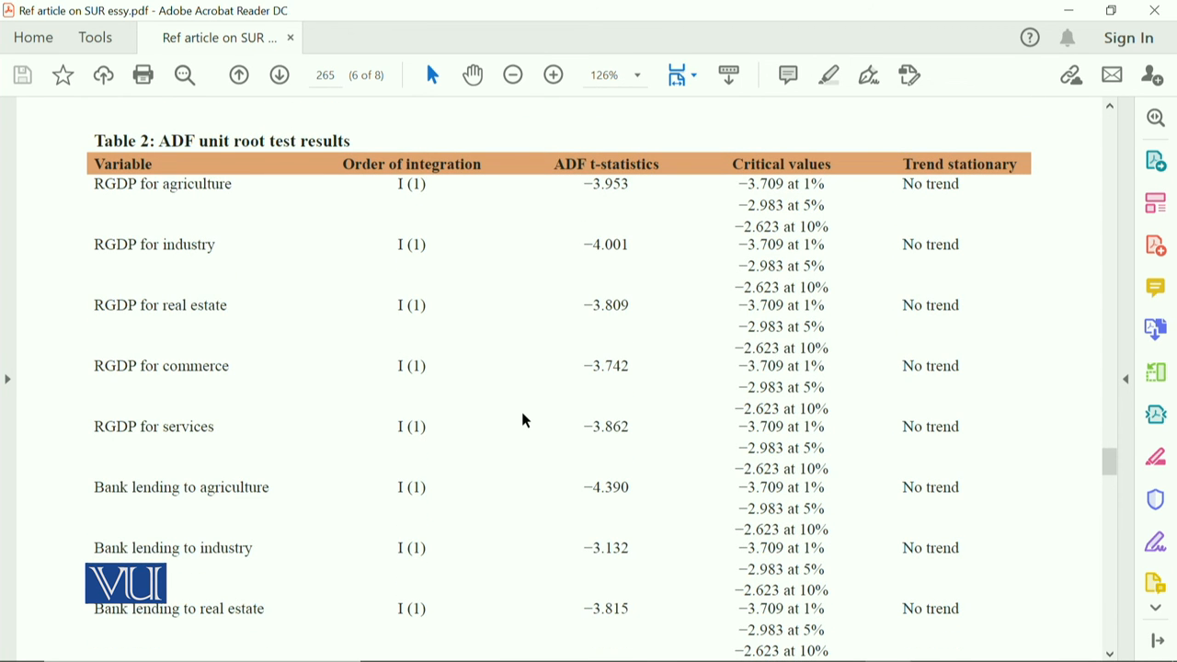